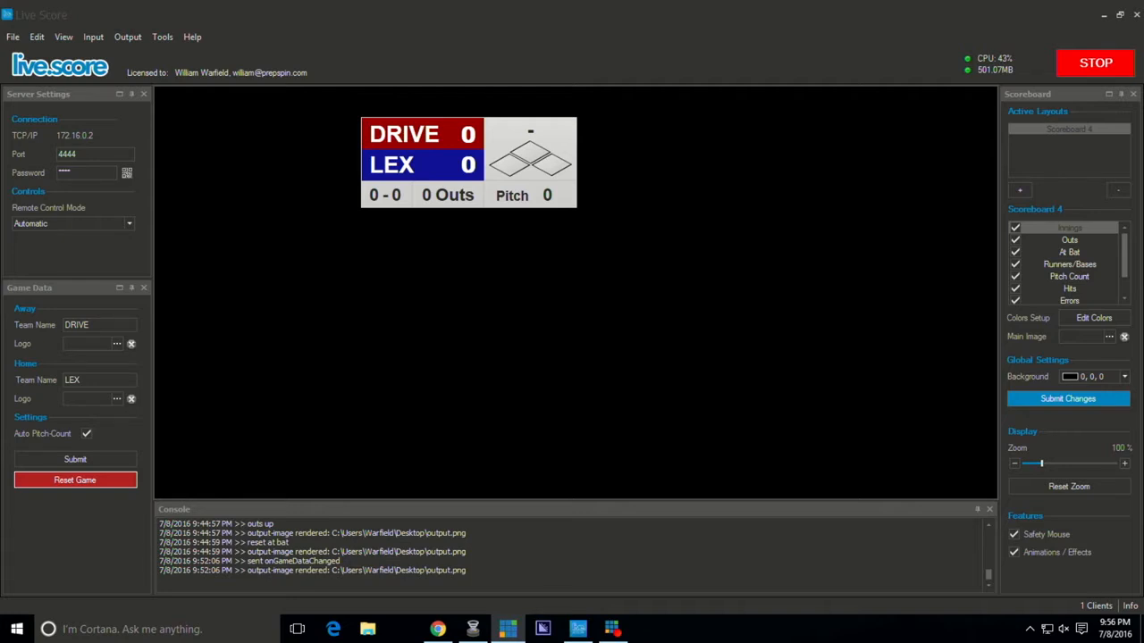
{"action": "mouse_move", "coordinate": [1065, 88]}
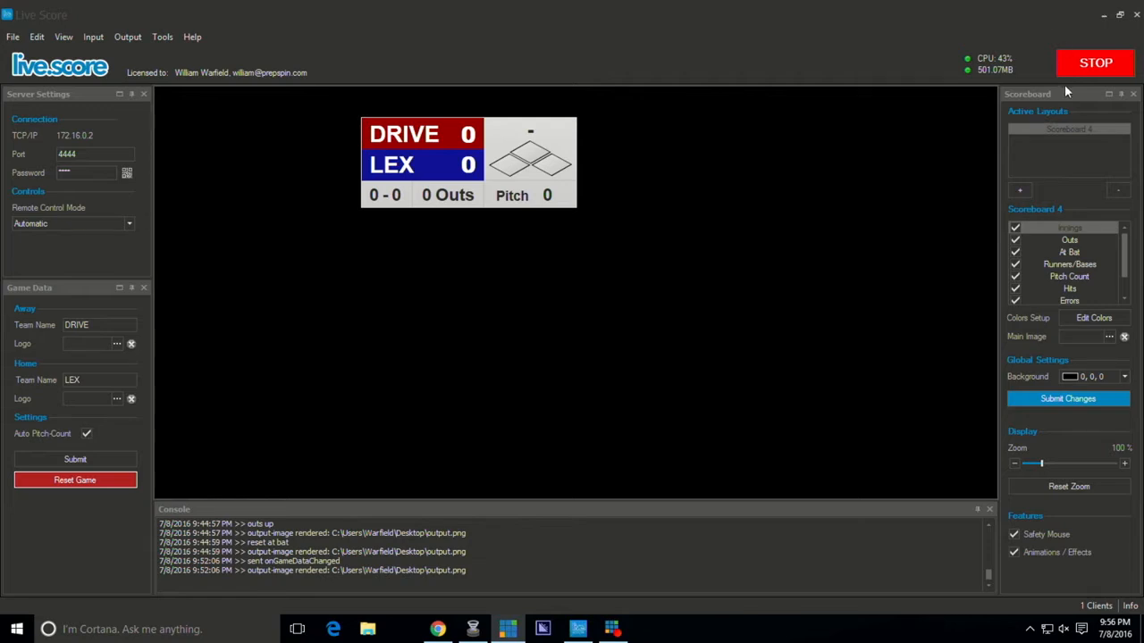
{"action": "mouse_move", "coordinate": [237, 45]}
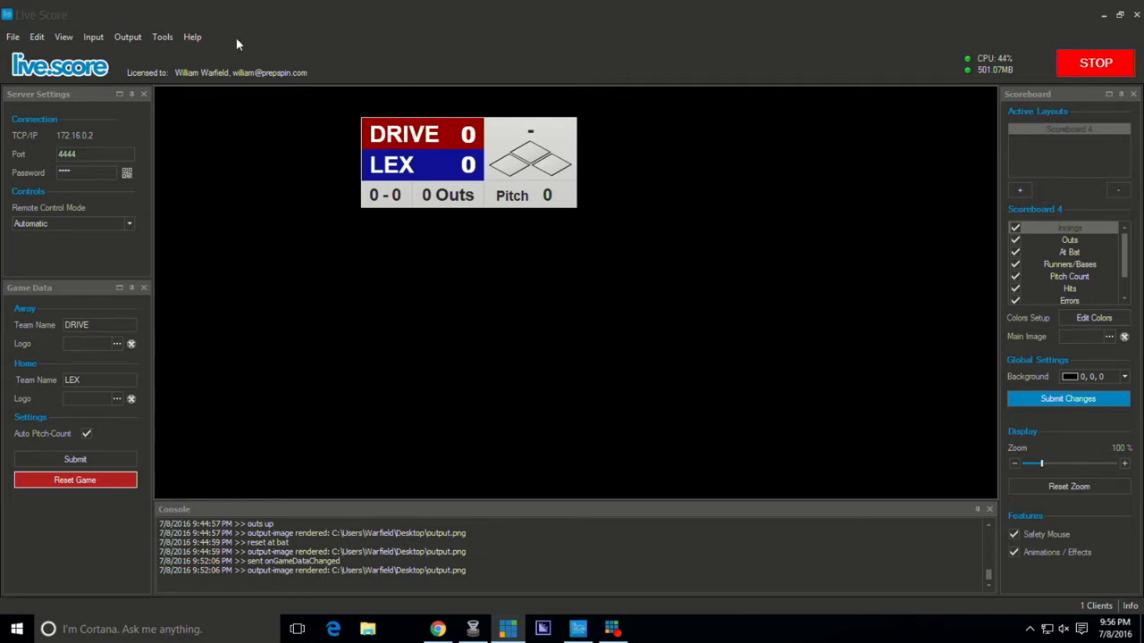
{"action": "mouse_move", "coordinate": [401, 34]}
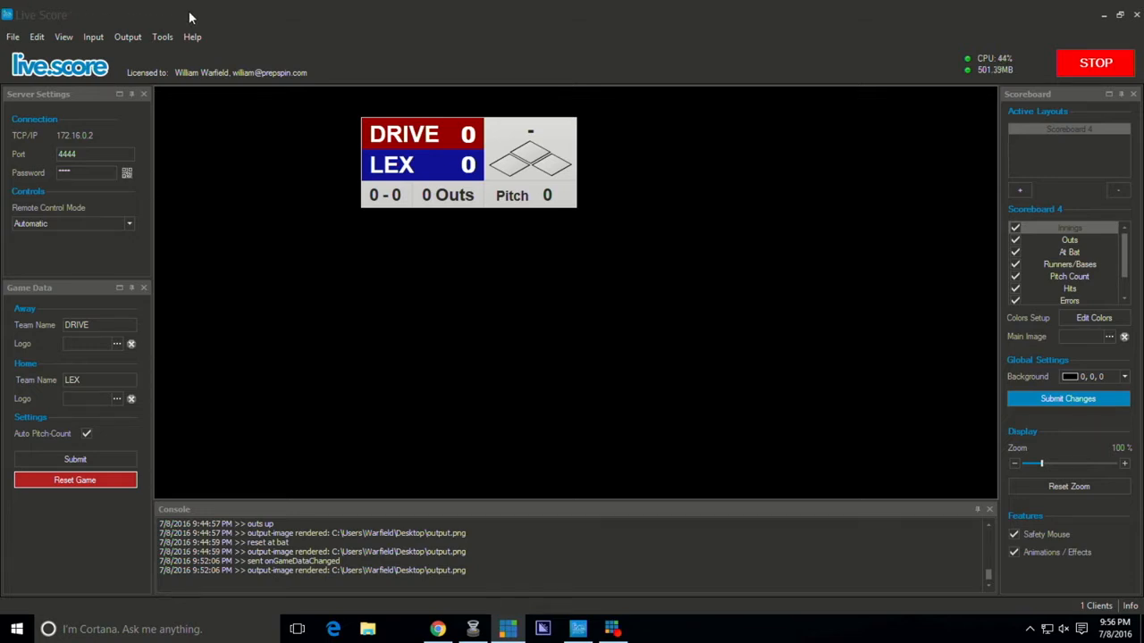
{"action": "mouse_move", "coordinate": [63, 42]}
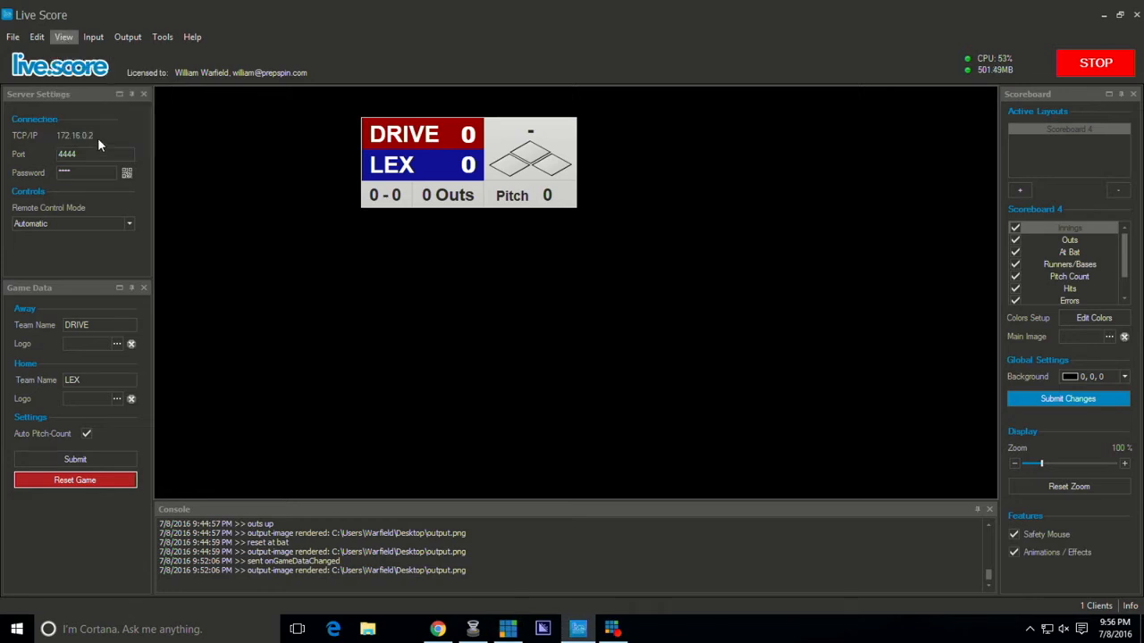
Step: Open Baseball Sport Control, start the game, and add one strike and one ball
{"action": "left_click", "coordinate": [63, 37]}
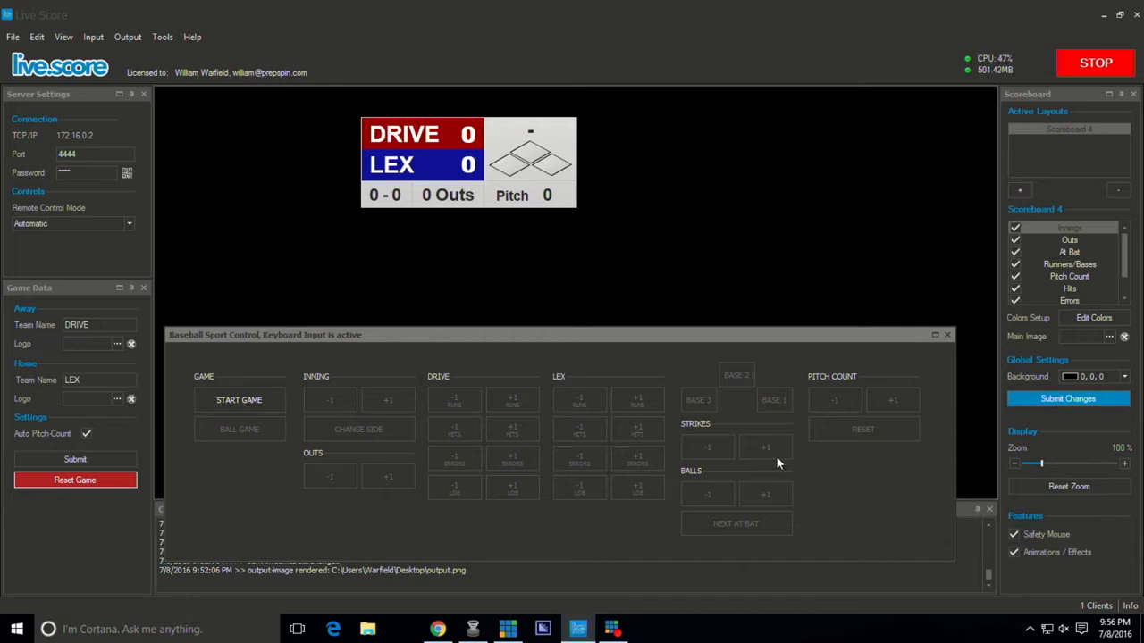
{"action": "left_click", "coordinate": [238, 399]}
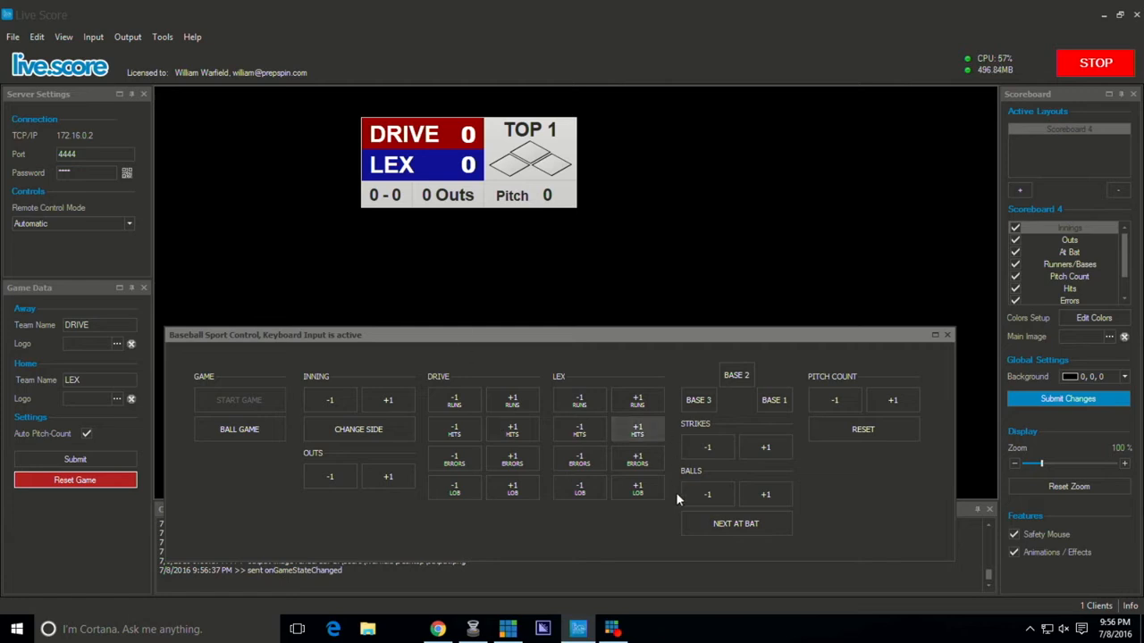
{"action": "mouse_move", "coordinate": [765, 447]}
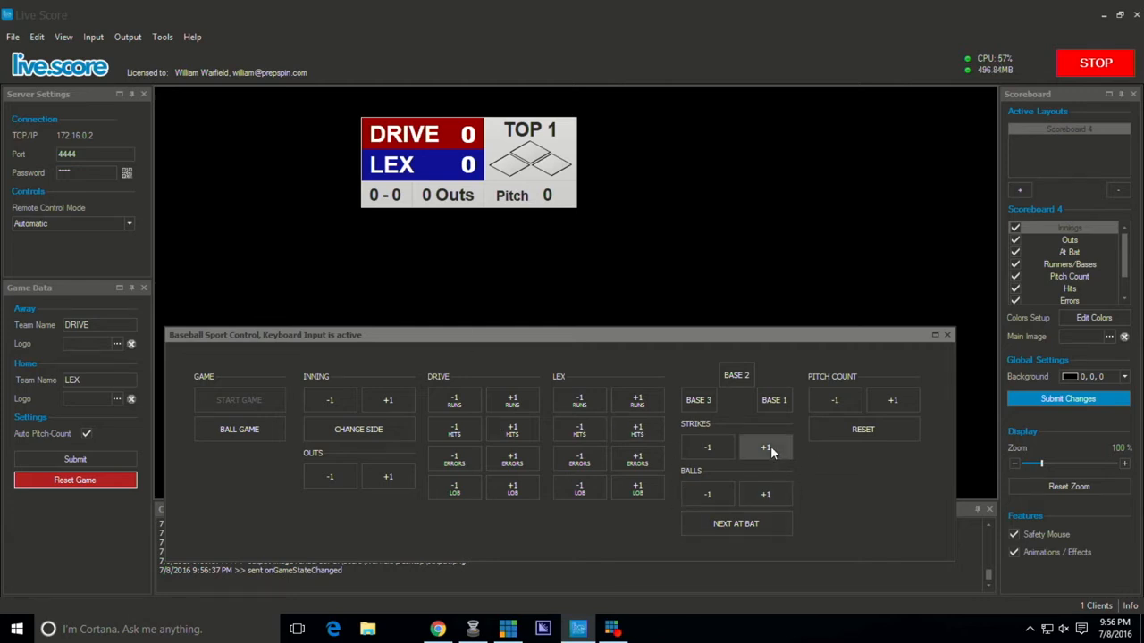
{"action": "left_click", "coordinate": [765, 447]}
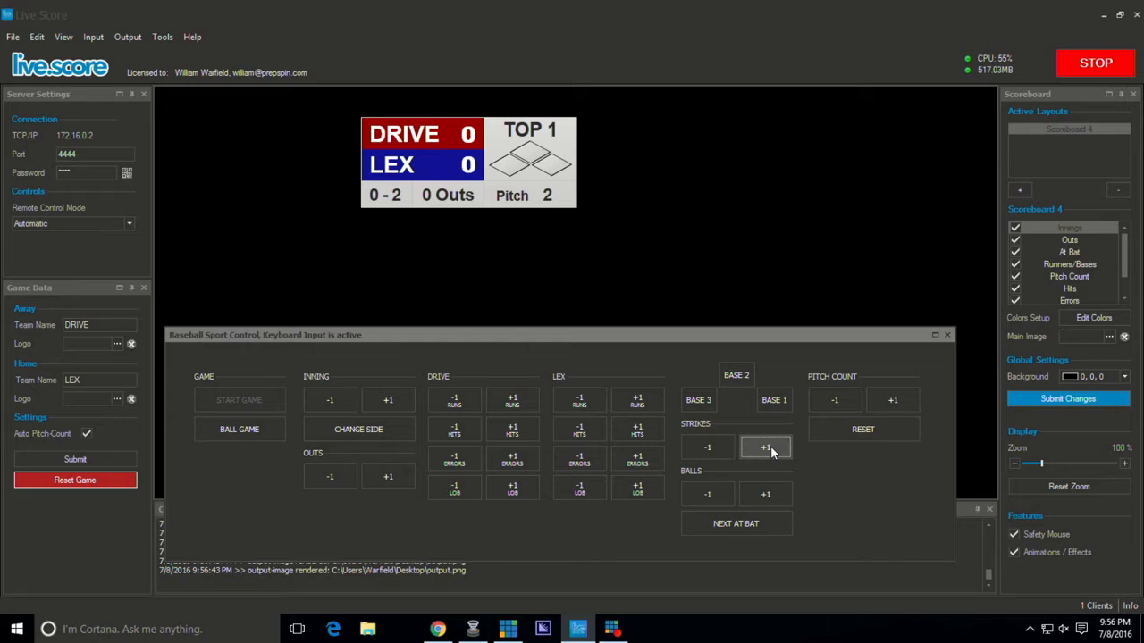
{"action": "mouse_move", "coordinate": [756, 453]}
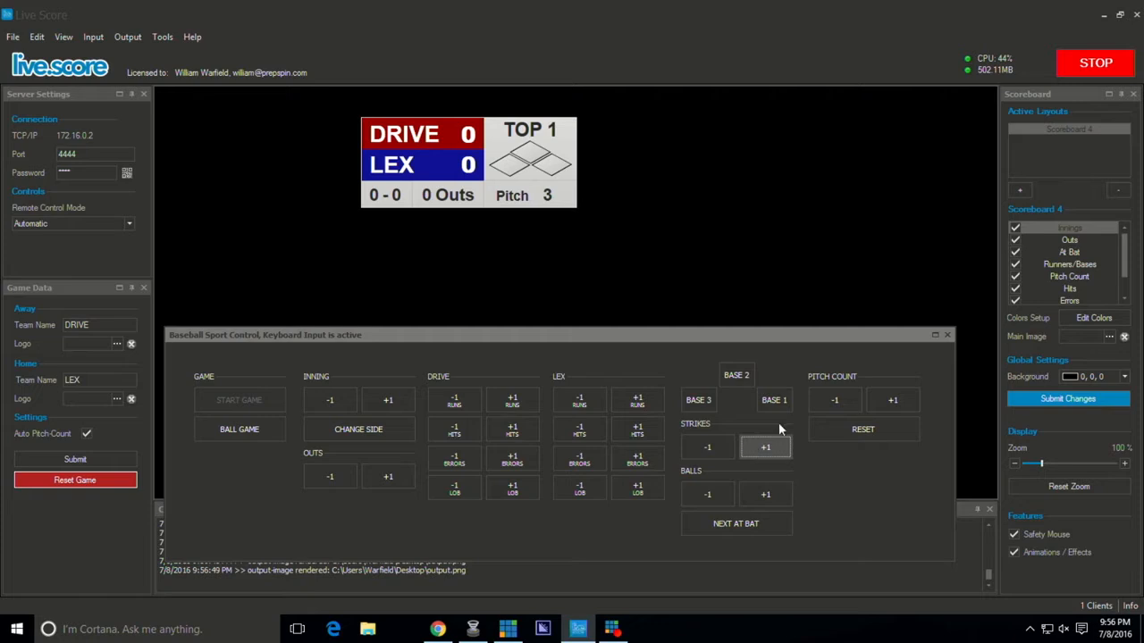
{"action": "left_click", "coordinate": [765, 494]}
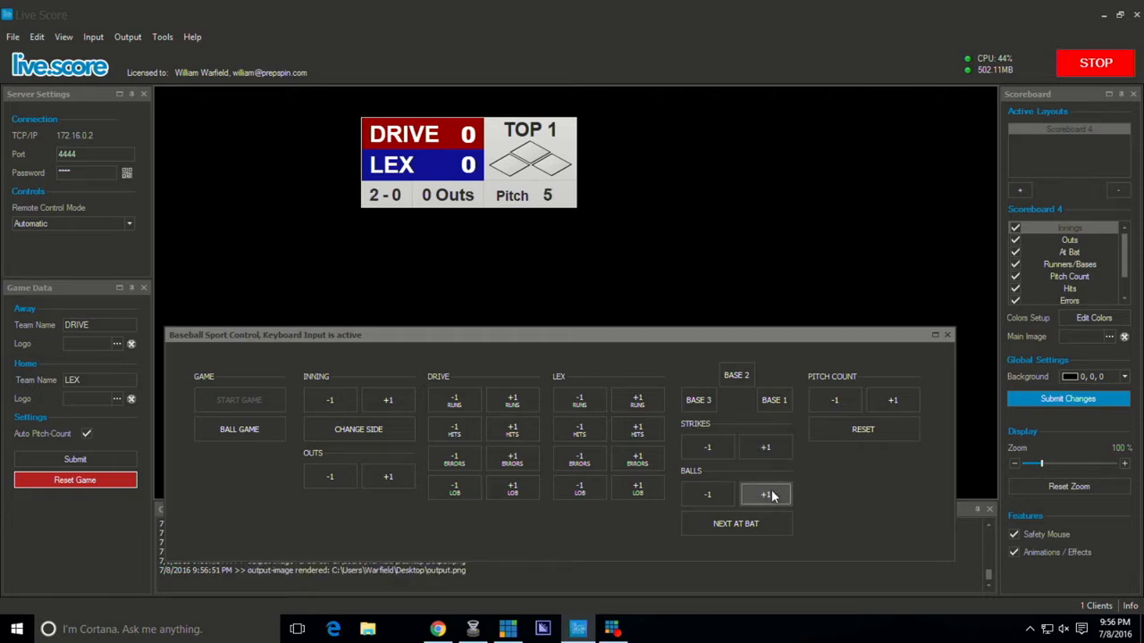
{"action": "mouse_move", "coordinate": [854, 459]}
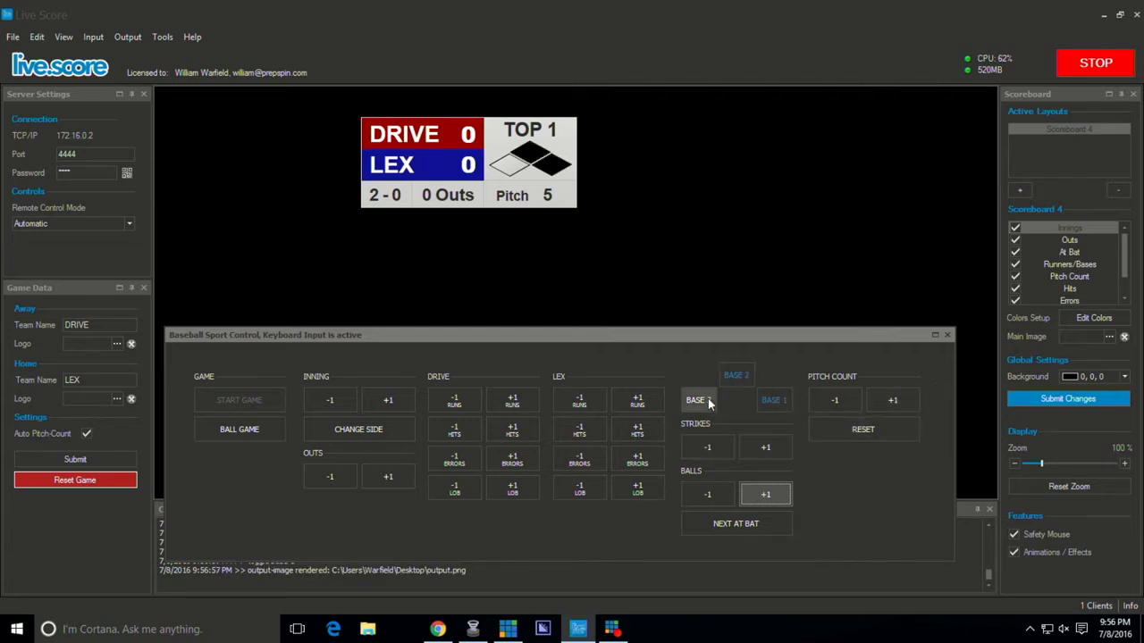
Step: Clear the runner, record two outs, and advance to the bottom of the 2nd inning
{"action": "left_click", "coordinate": [698, 400]}
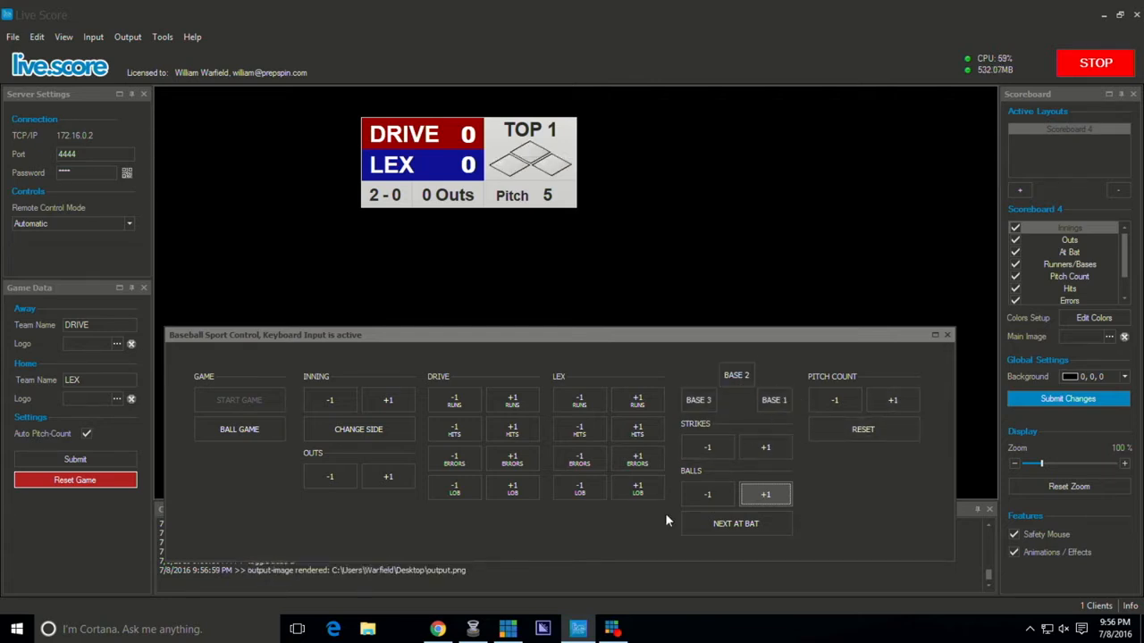
{"action": "left_click", "coordinate": [388, 476]}
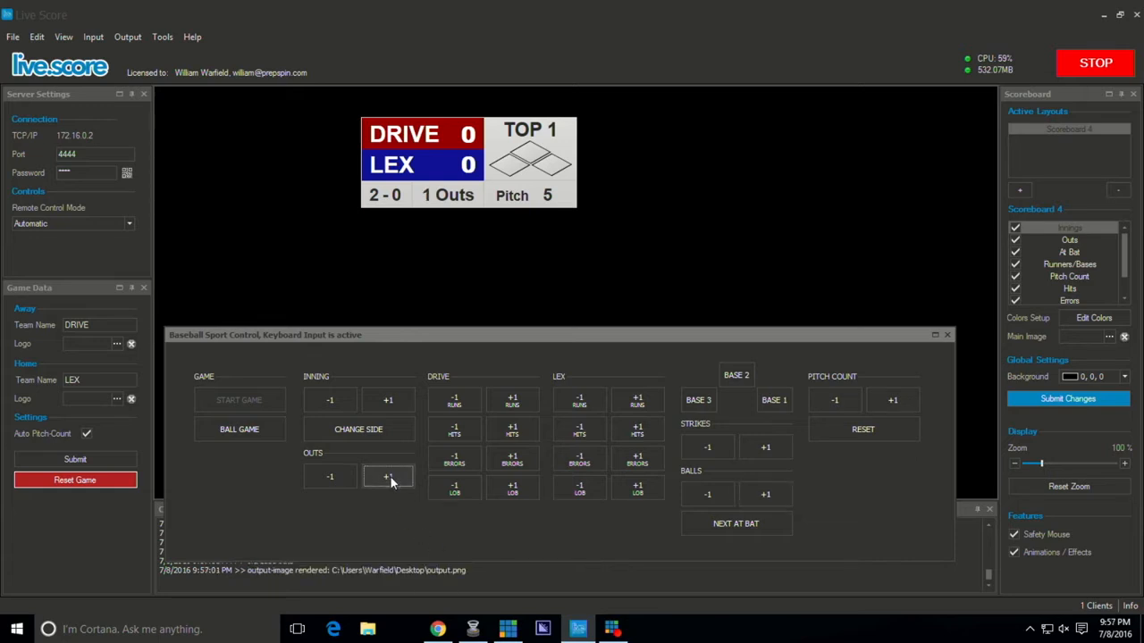
{"action": "left_click", "coordinate": [388, 476]}
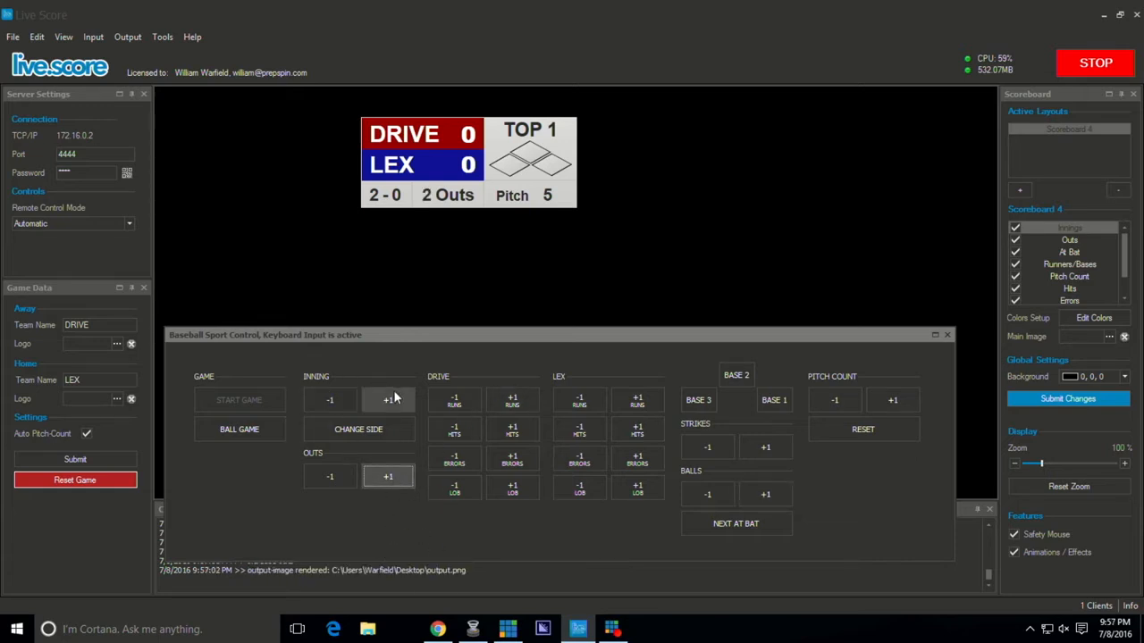
{"action": "left_click", "coordinate": [358, 429]}
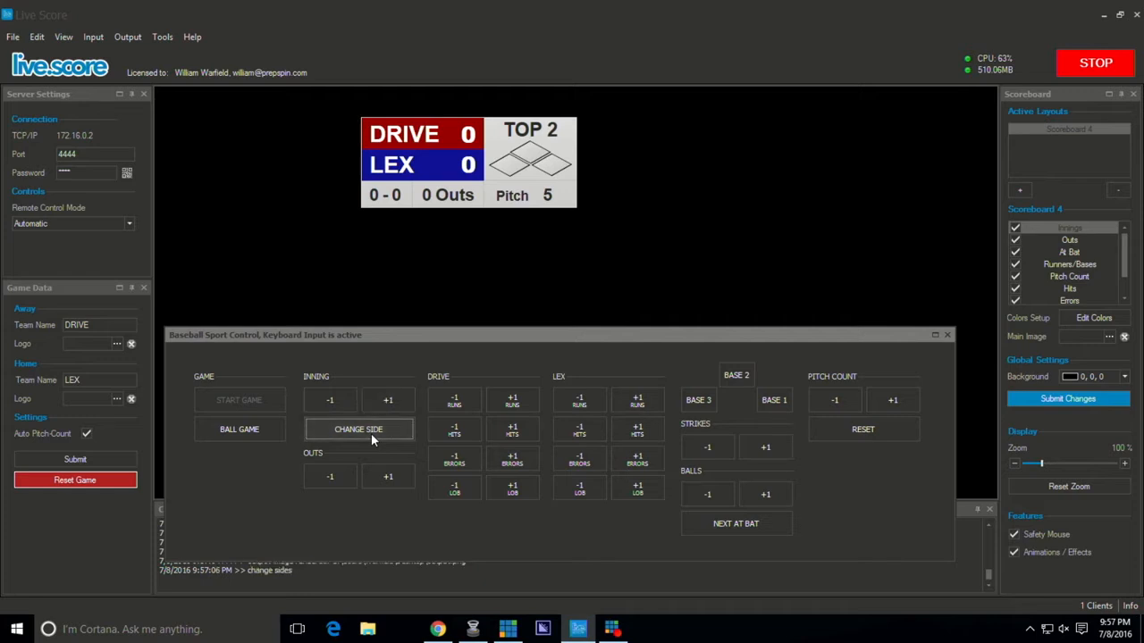
{"action": "left_click", "coordinate": [358, 429]}
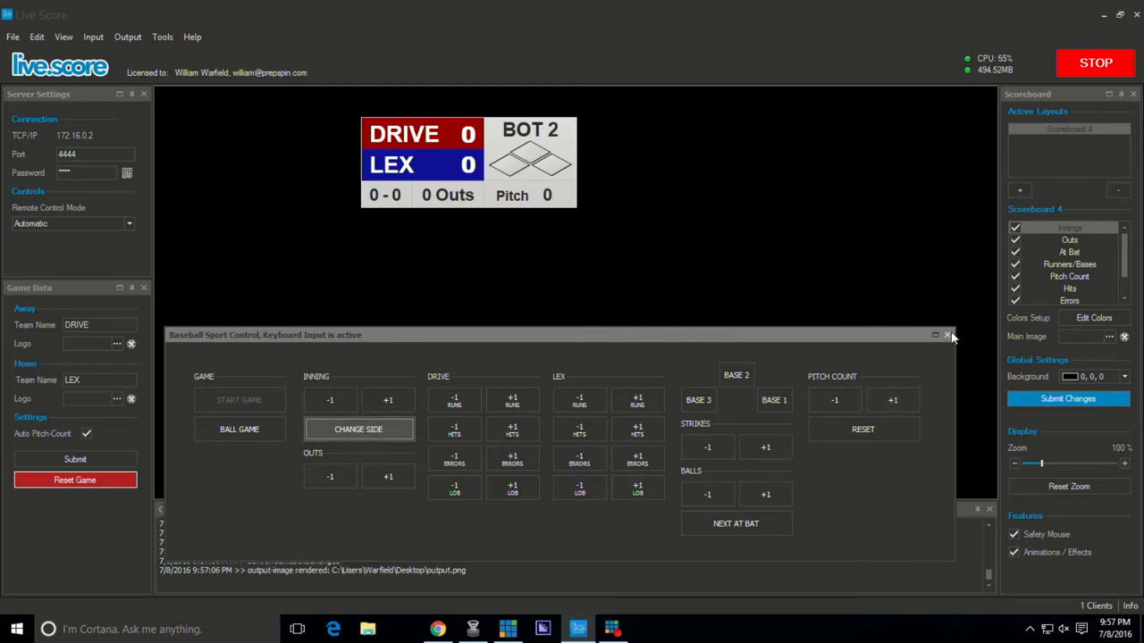
Step: Close the Baseball Sport Control window, leaving the scoreboard at BOT 2, 0-0
{"action": "left_click", "coordinate": [947, 335]}
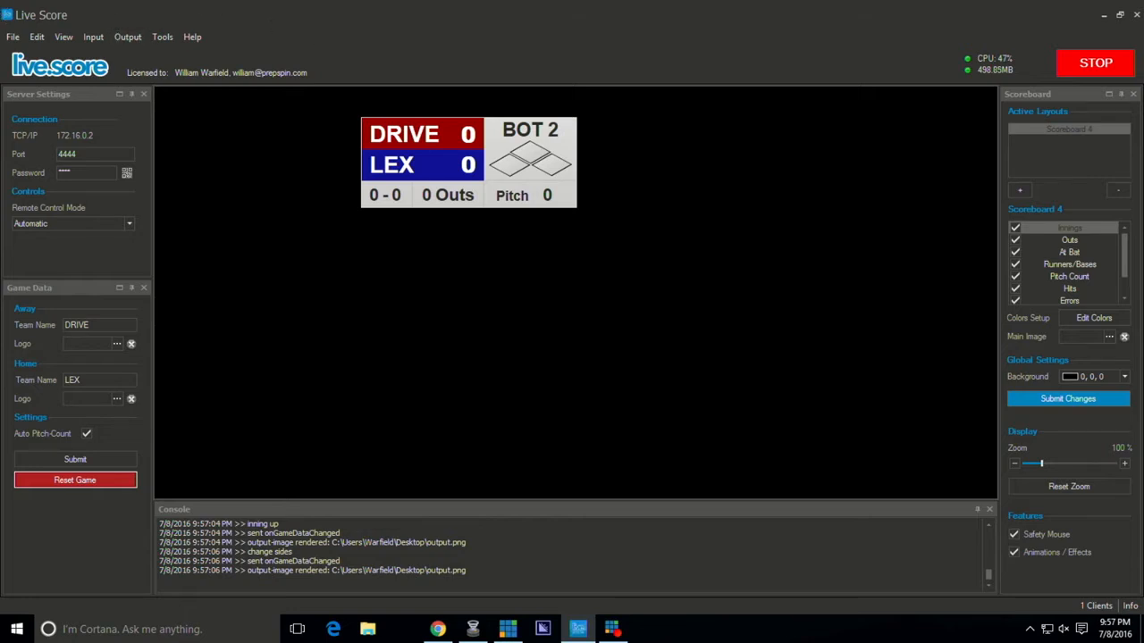
{"action": "mouse_move", "coordinate": [507, 27]}
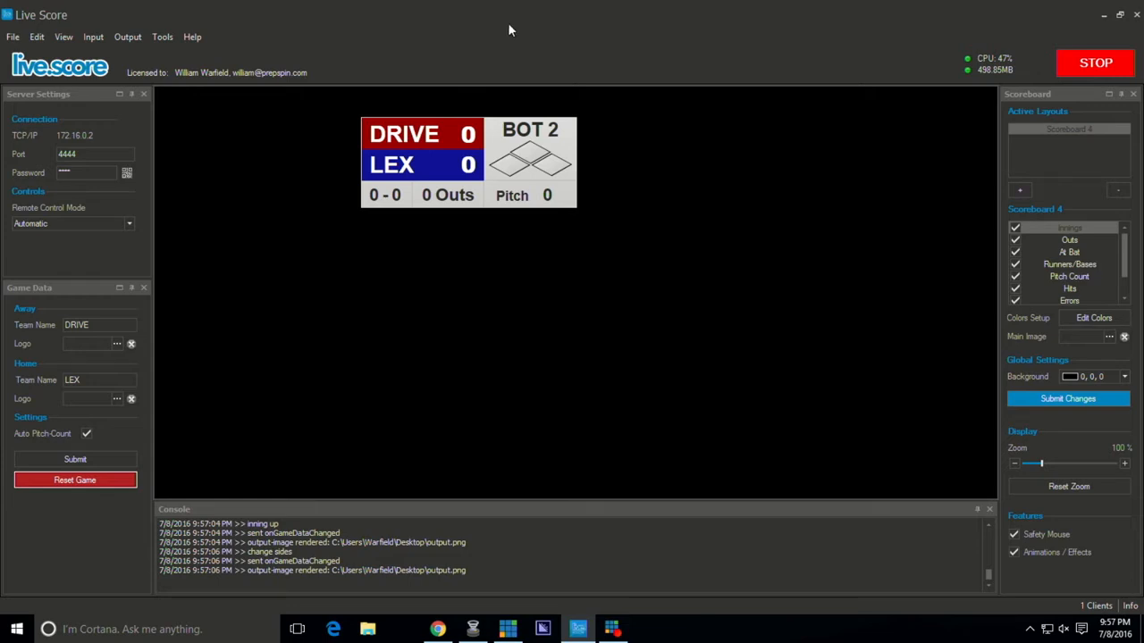
{"action": "mouse_move", "coordinate": [1105, 16]}
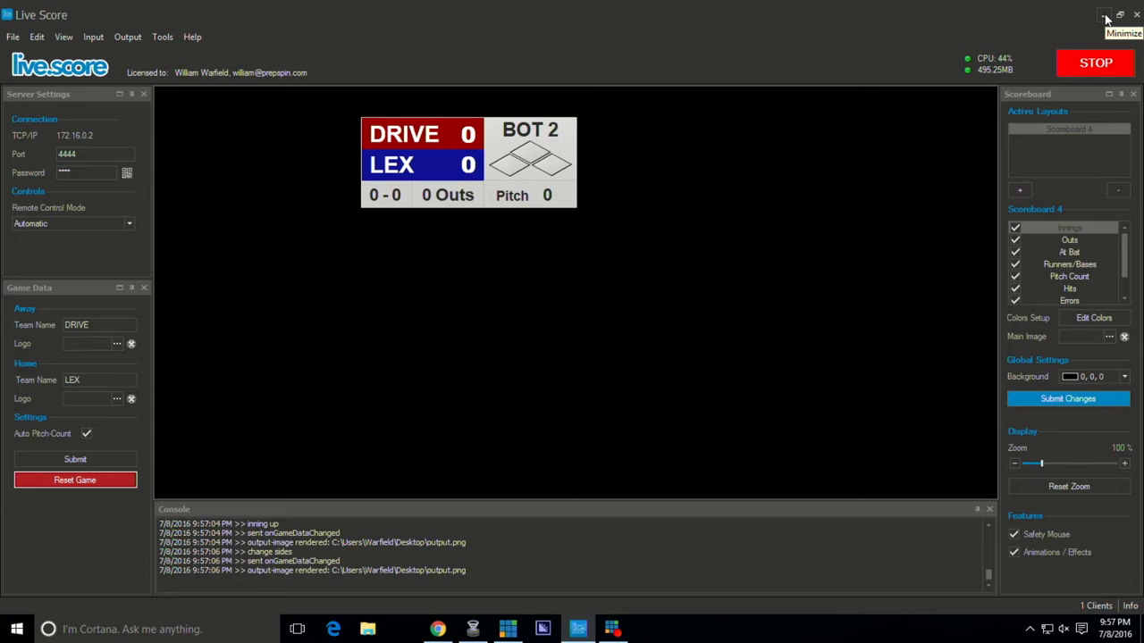
{"action": "mouse_move", "coordinate": [1105, 20]}
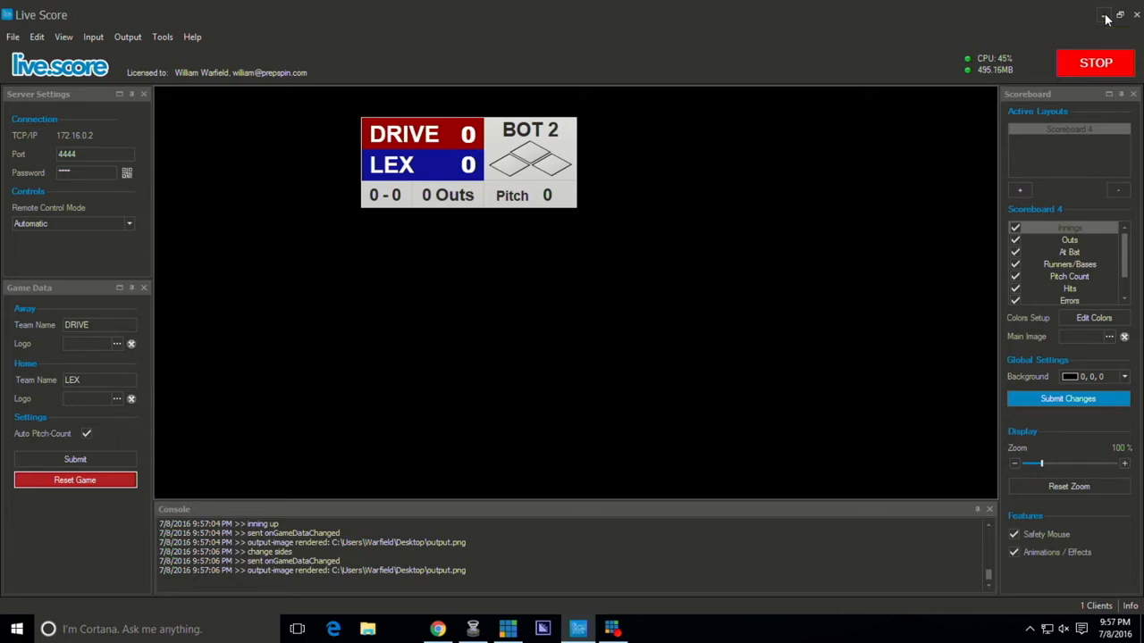
Step: Minimize Live Score so the Wirecast window with colour bars is in front
{"action": "left_click", "coordinate": [1105, 16]}
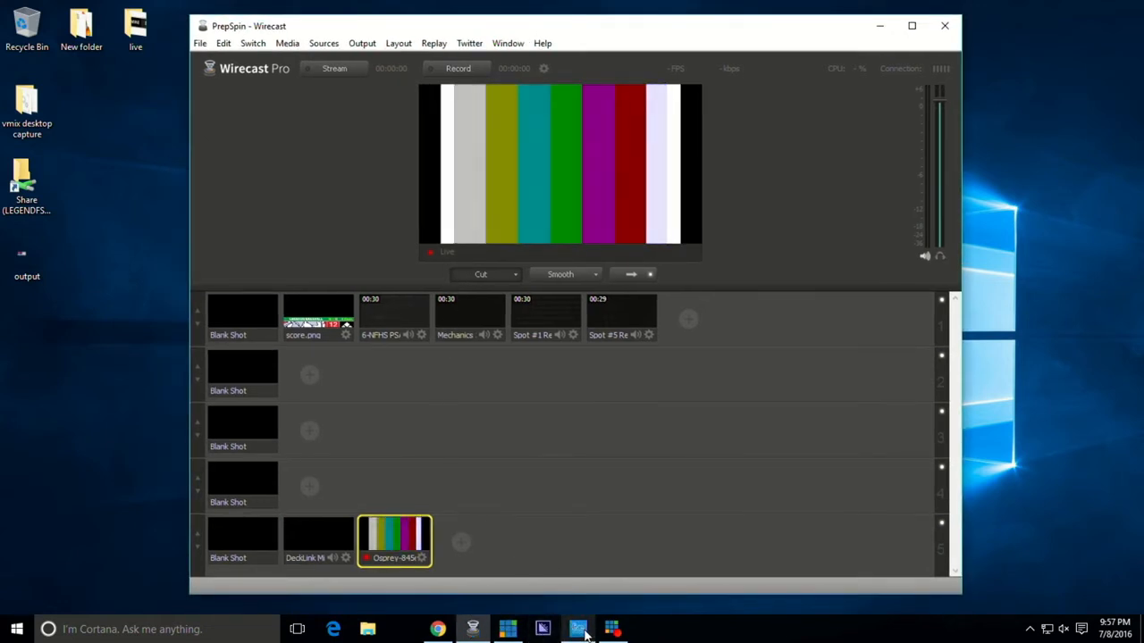
Step: Bring Live Score forward and view Settings' Output Rendering page with output.png on the Desktop
{"action": "left_click", "coordinate": [577, 629]}
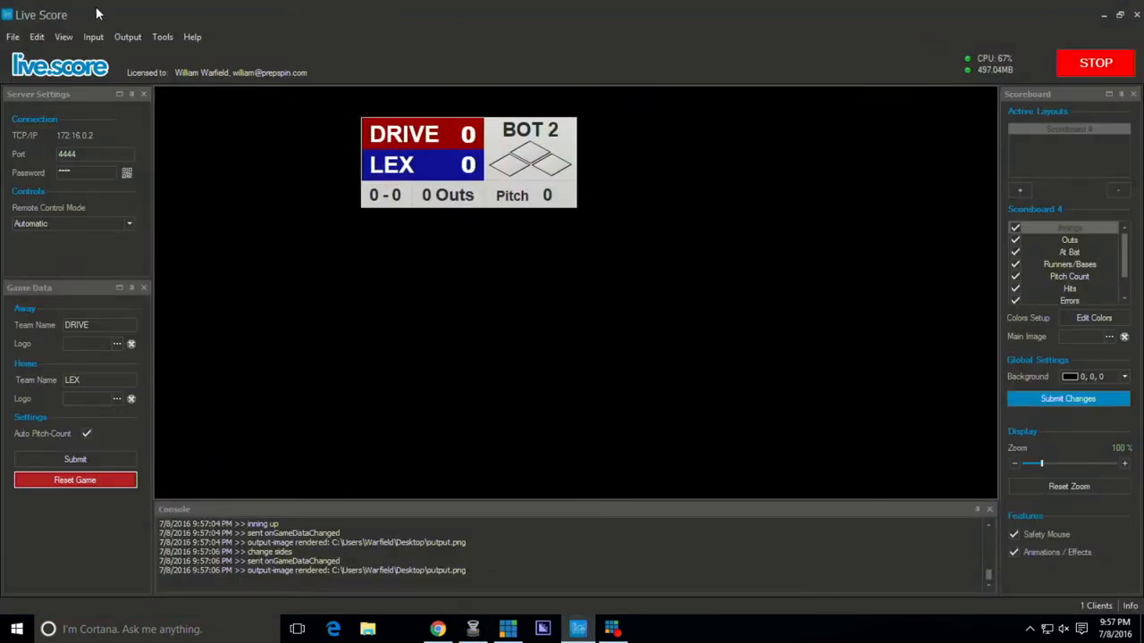
{"action": "left_click", "coordinate": [37, 37]}
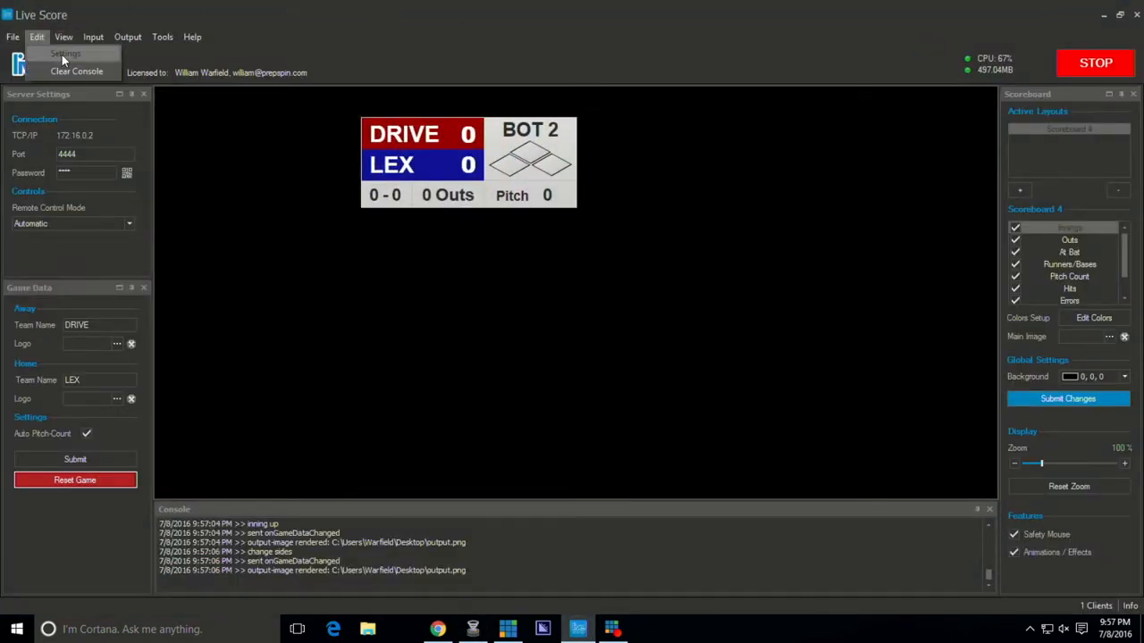
{"action": "left_click", "coordinate": [65, 53]}
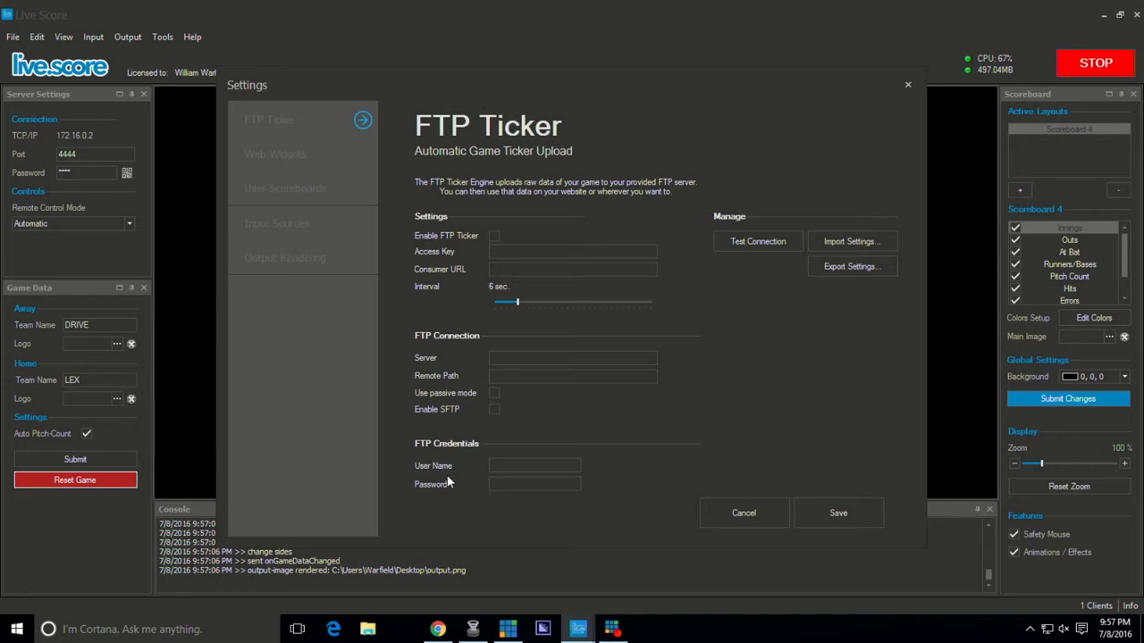
{"action": "left_click", "coordinate": [285, 257]}
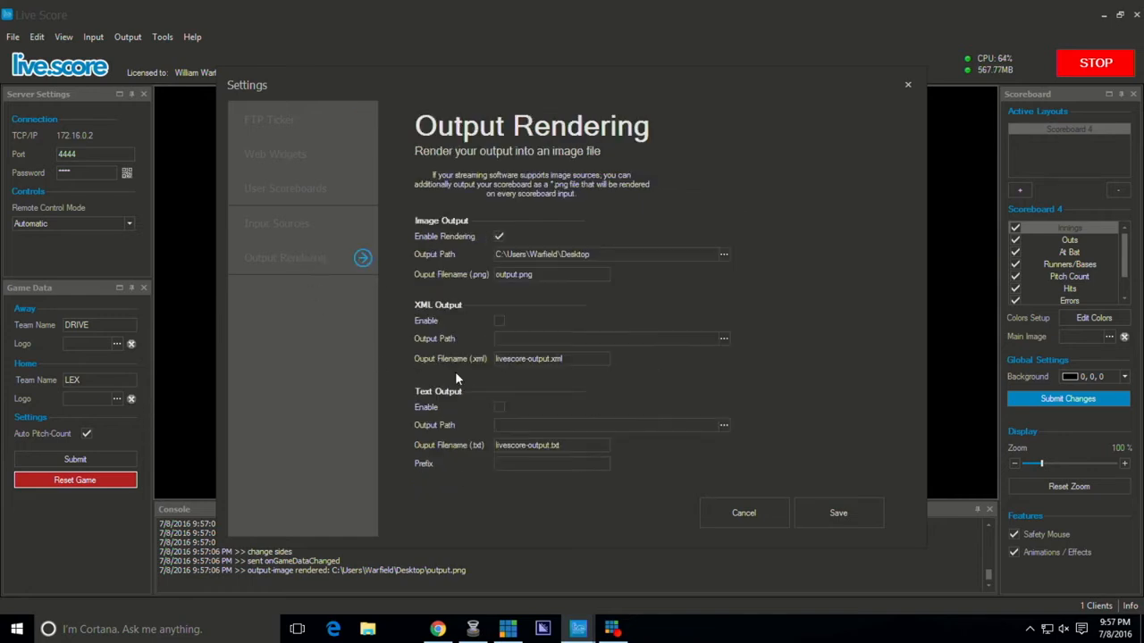
{"action": "mouse_move", "coordinate": [659, 390]}
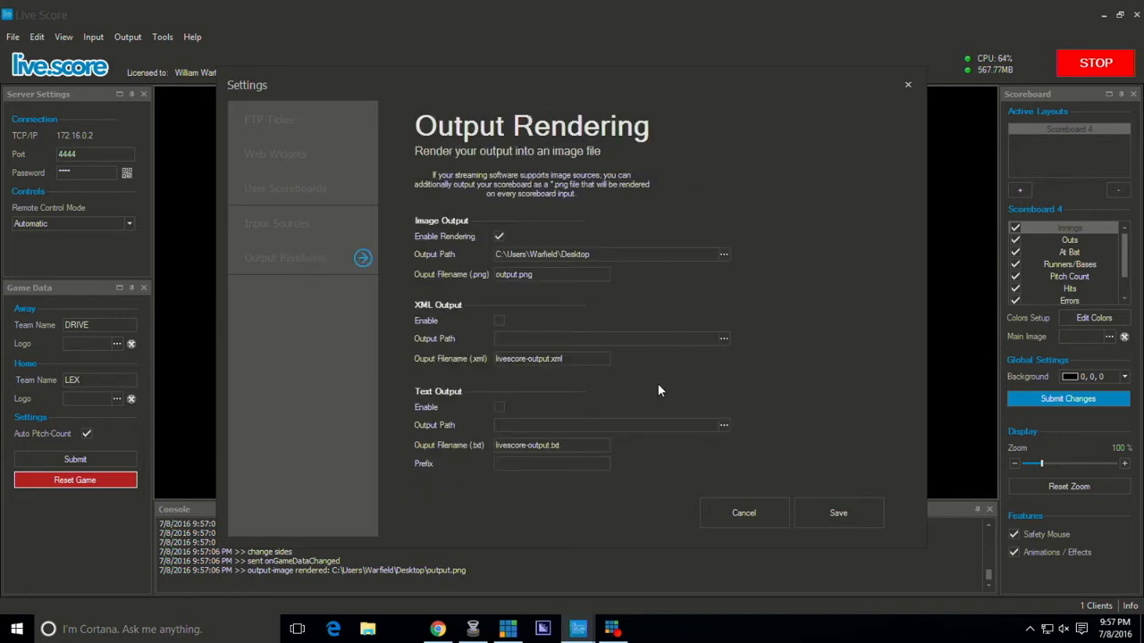
{"action": "mouse_move", "coordinate": [585, 333]}
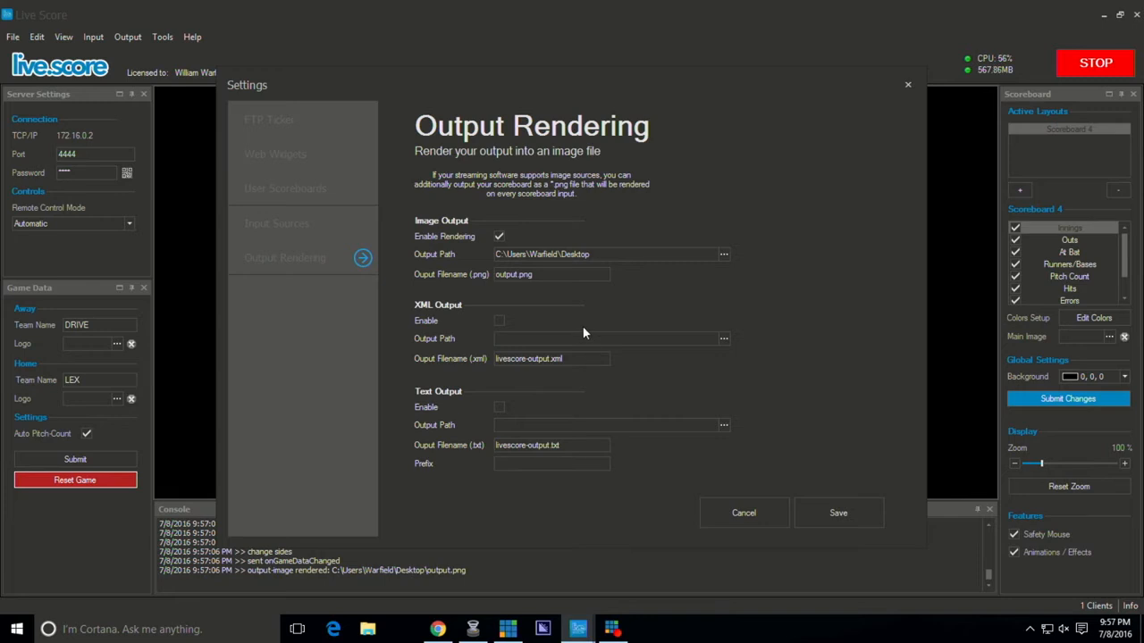
{"action": "mouse_move", "coordinate": [597, 275]}
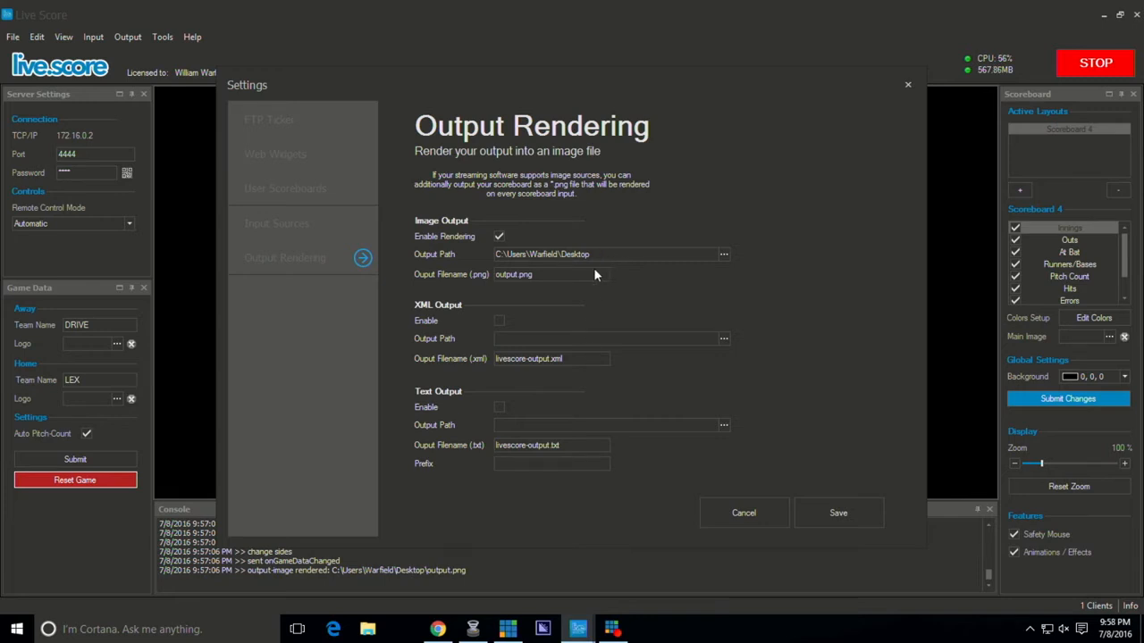
{"action": "mouse_move", "coordinate": [865, 507]}
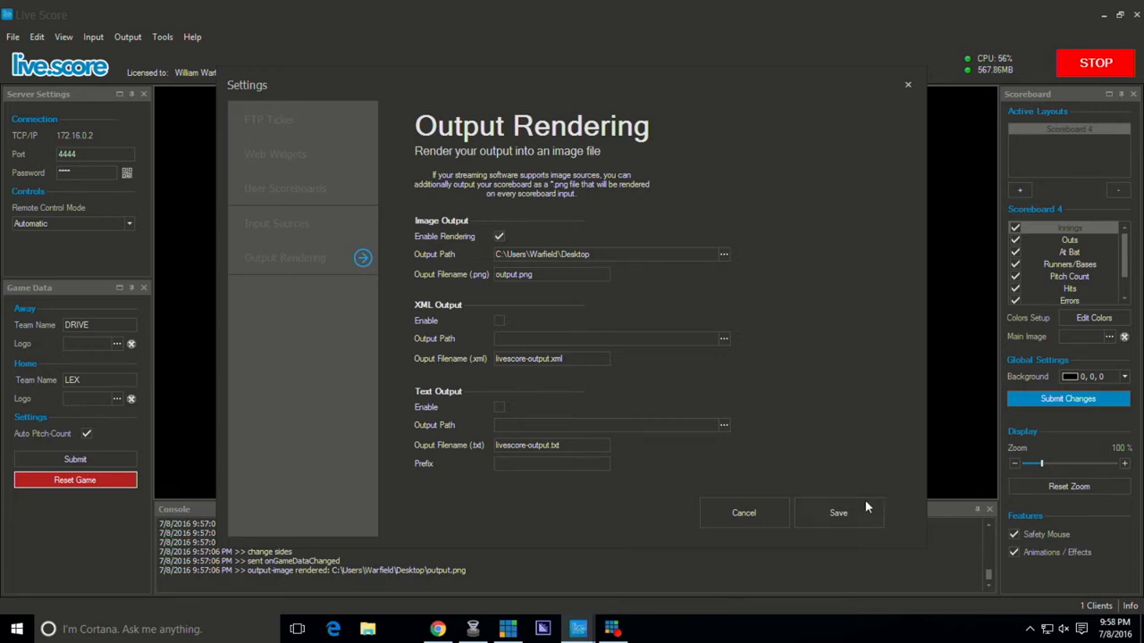
Step: Save the rendering settings and run Output > Generate Image Output to create the scoreboard PNG
{"action": "left_click", "coordinate": [838, 512]}
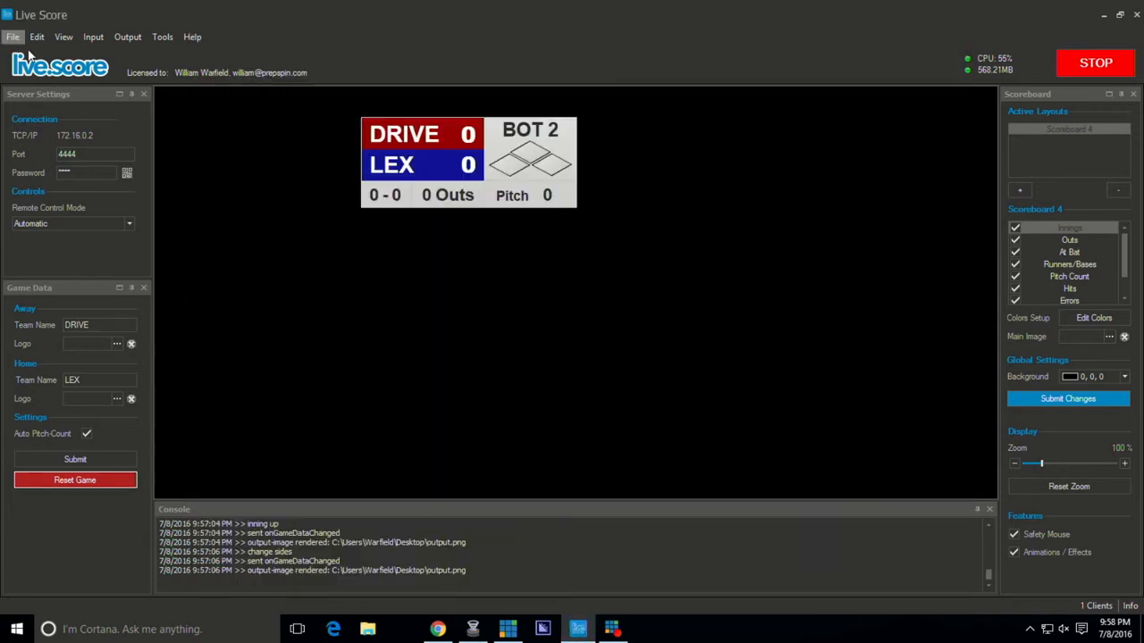
{"action": "left_click", "coordinate": [127, 37]}
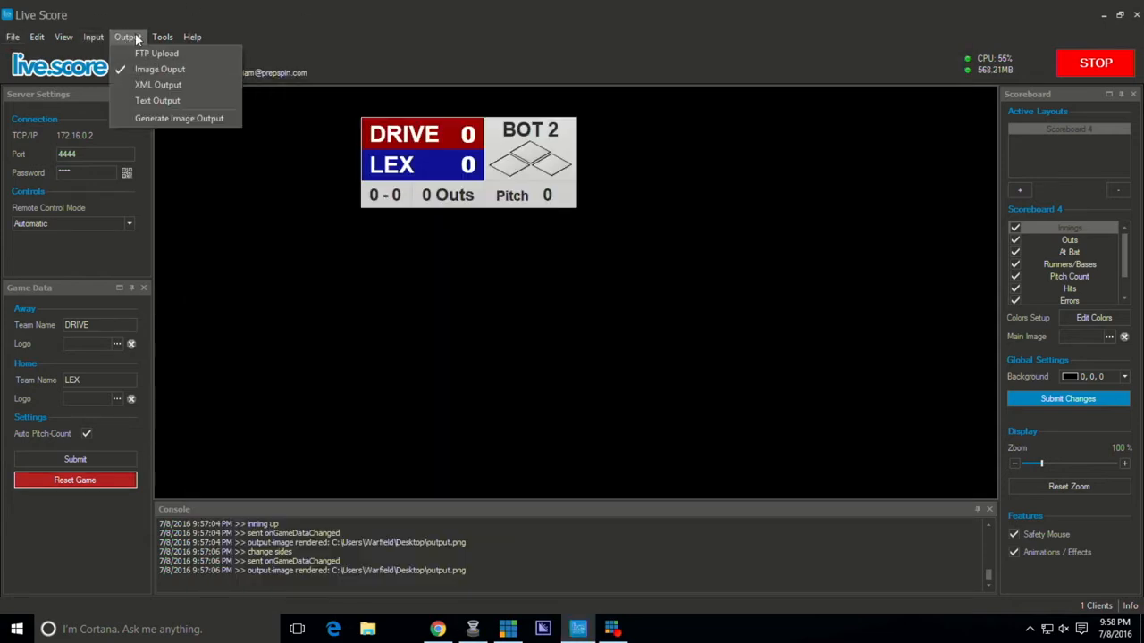
{"action": "mouse_move", "coordinate": [160, 69]}
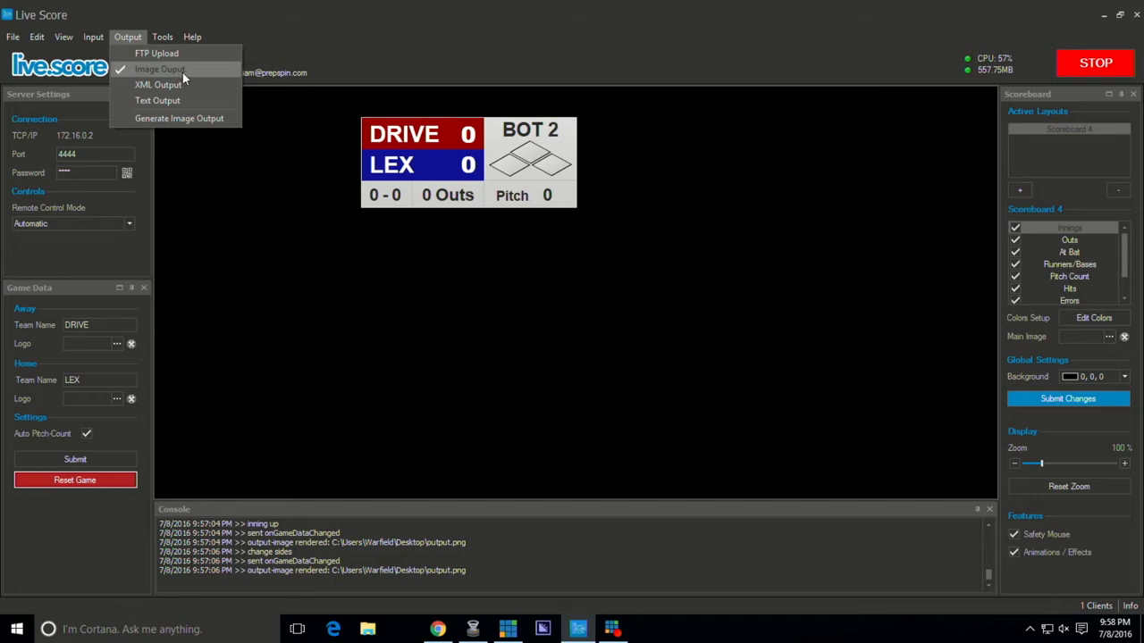
{"action": "mouse_move", "coordinate": [190, 125]}
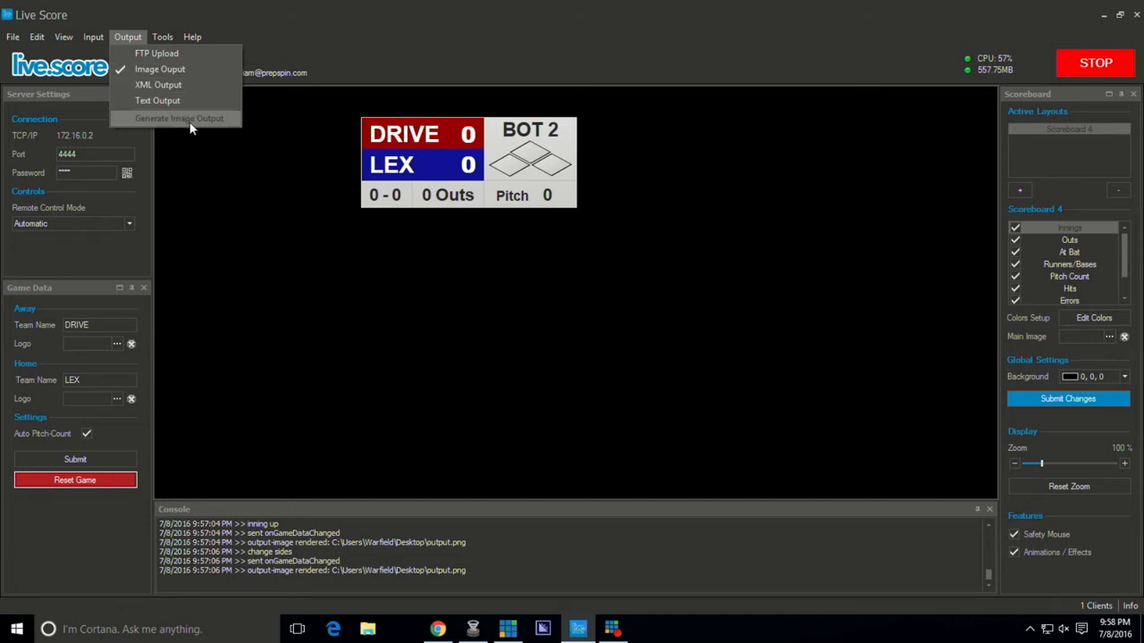
{"action": "left_click", "coordinate": [179, 118]}
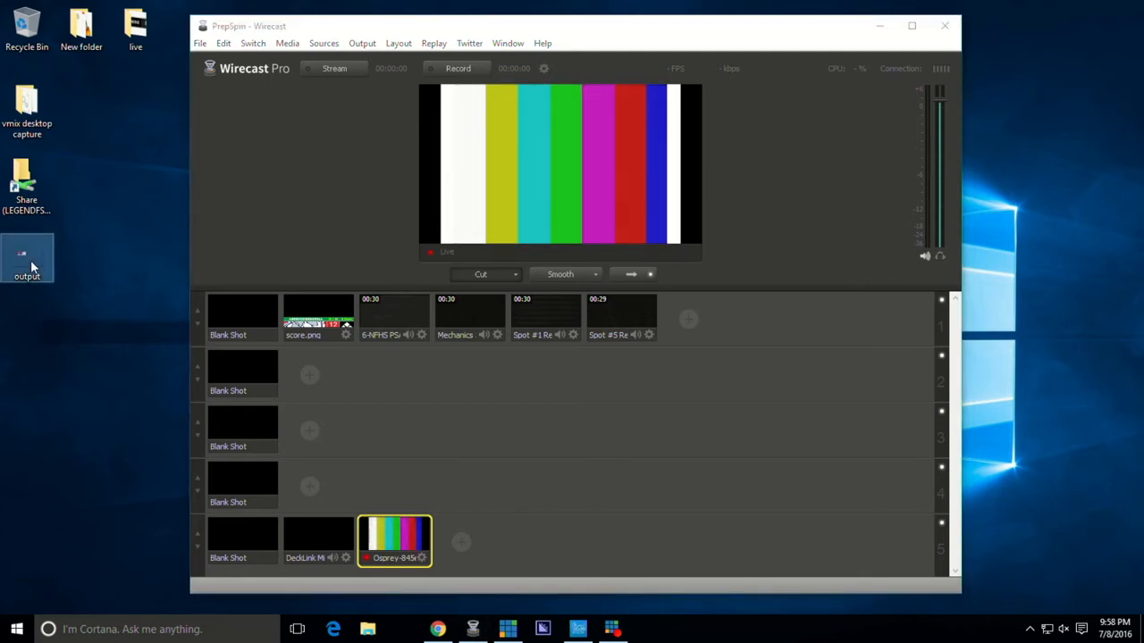
Step: Add output.png from the desktop to Wirecast layer 1 and take the shot live
{"action": "left_click_drag", "start_coordinate": [27, 257], "coordinate": [688, 319]}
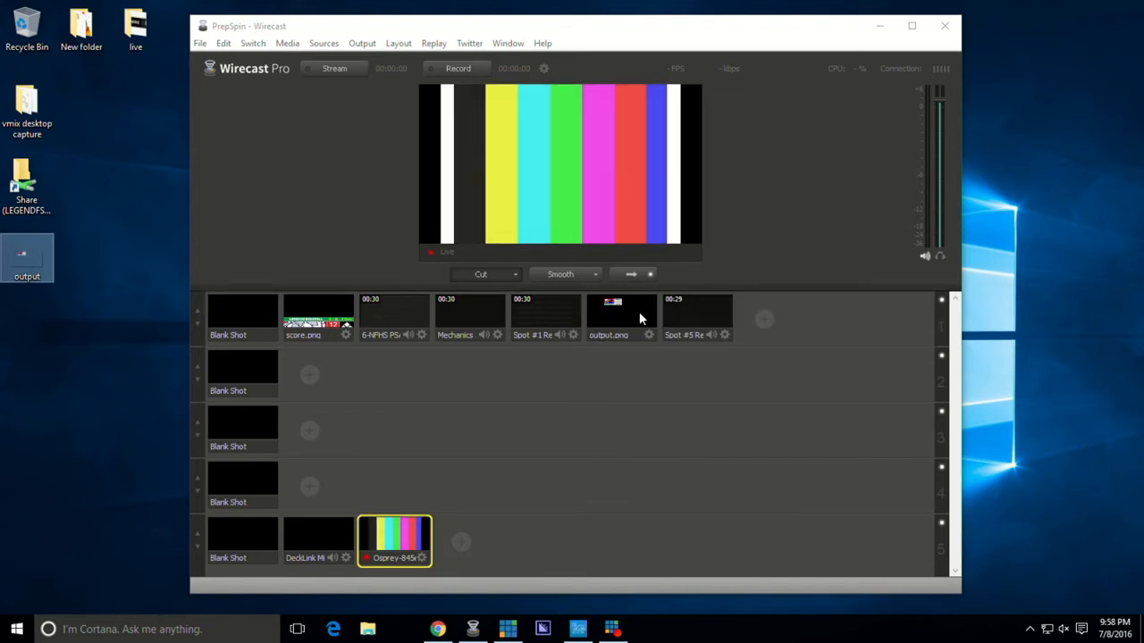
{"action": "left_click", "coordinate": [621, 317]}
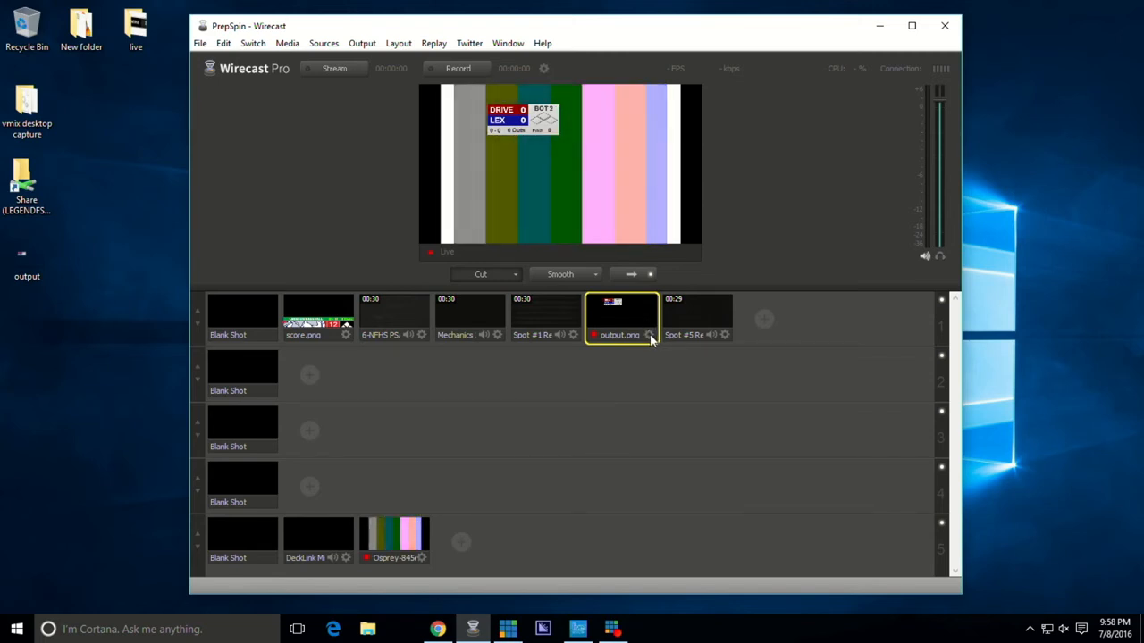
Step: Edit the output.png shot, dragging the scoreboard into the bottom-right corner
{"action": "right_click", "coordinate": [620, 317]}
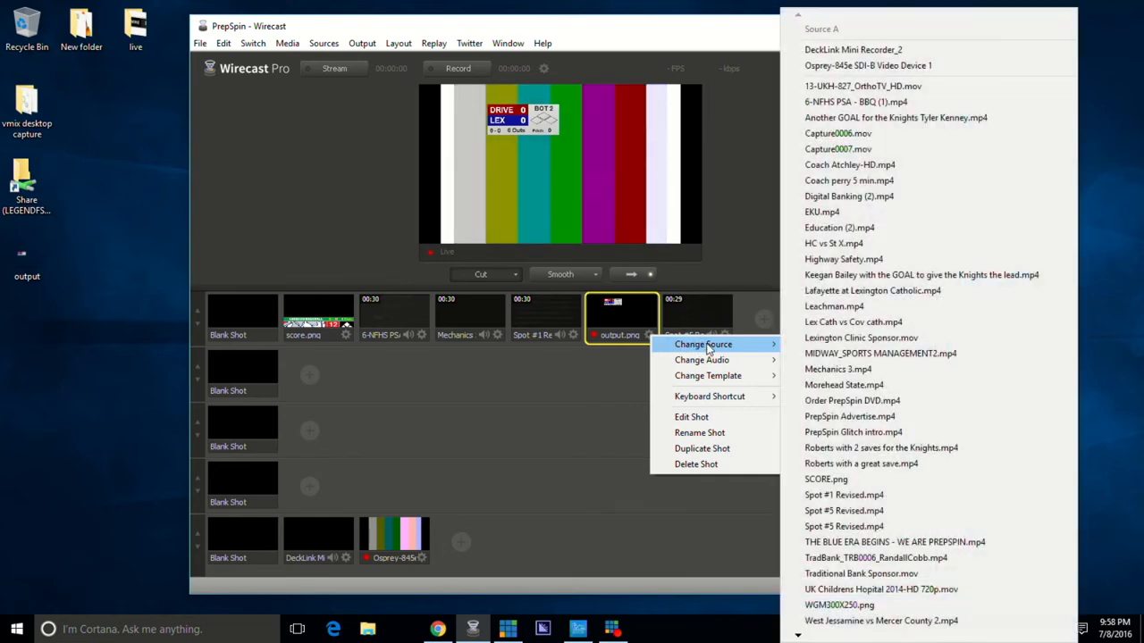
{"action": "mouse_move", "coordinate": [704, 417]}
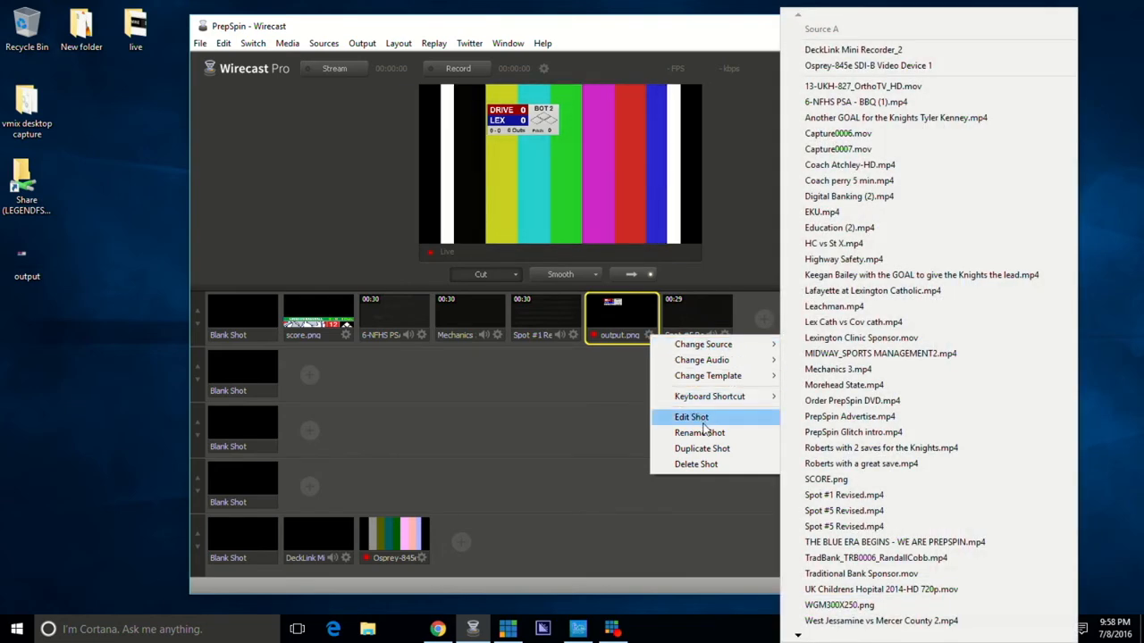
{"action": "left_click", "coordinate": [691, 416]}
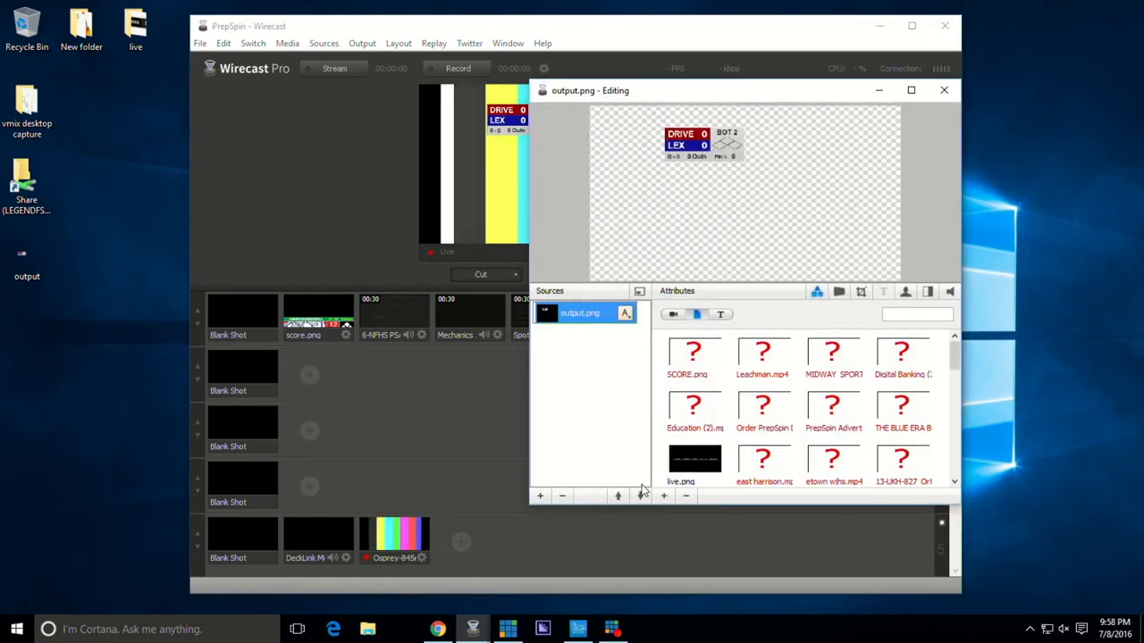
{"action": "left_click_drag", "start_coordinate": [701, 143], "coordinate": [822, 234]}
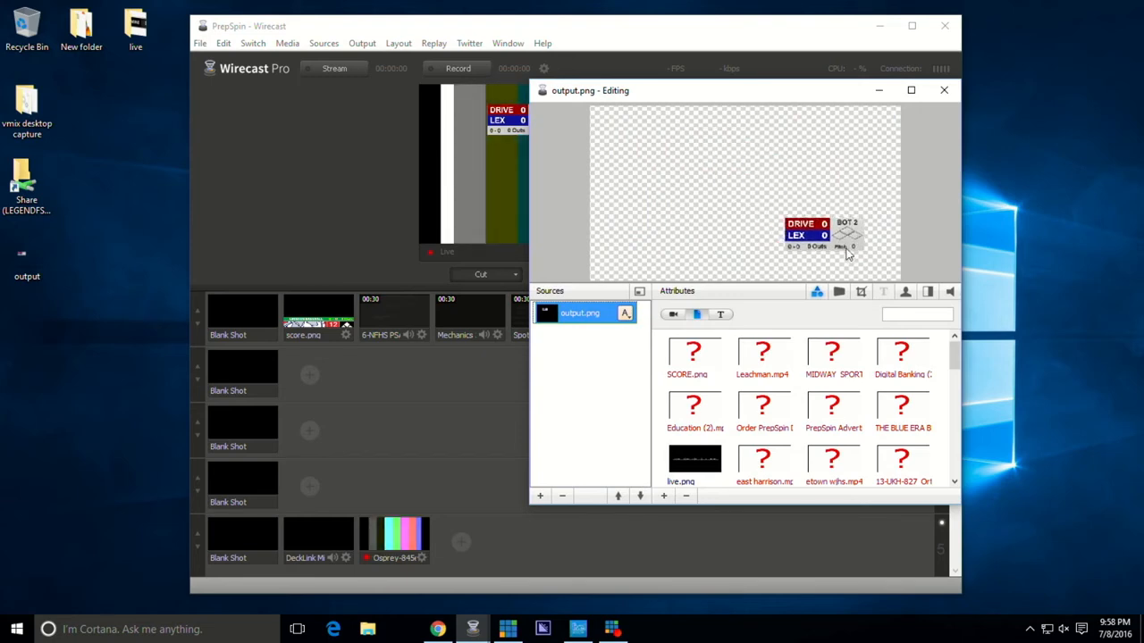
{"action": "left_click_drag", "start_coordinate": [818, 234], "coordinate": [845, 254]}
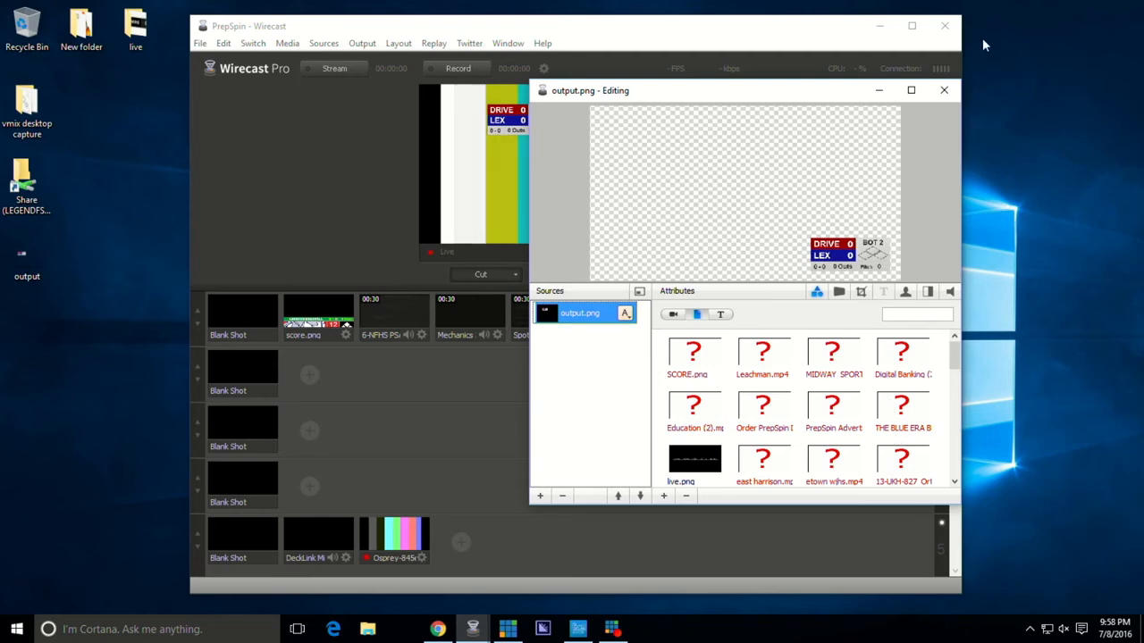
{"action": "left_click", "coordinate": [943, 89]}
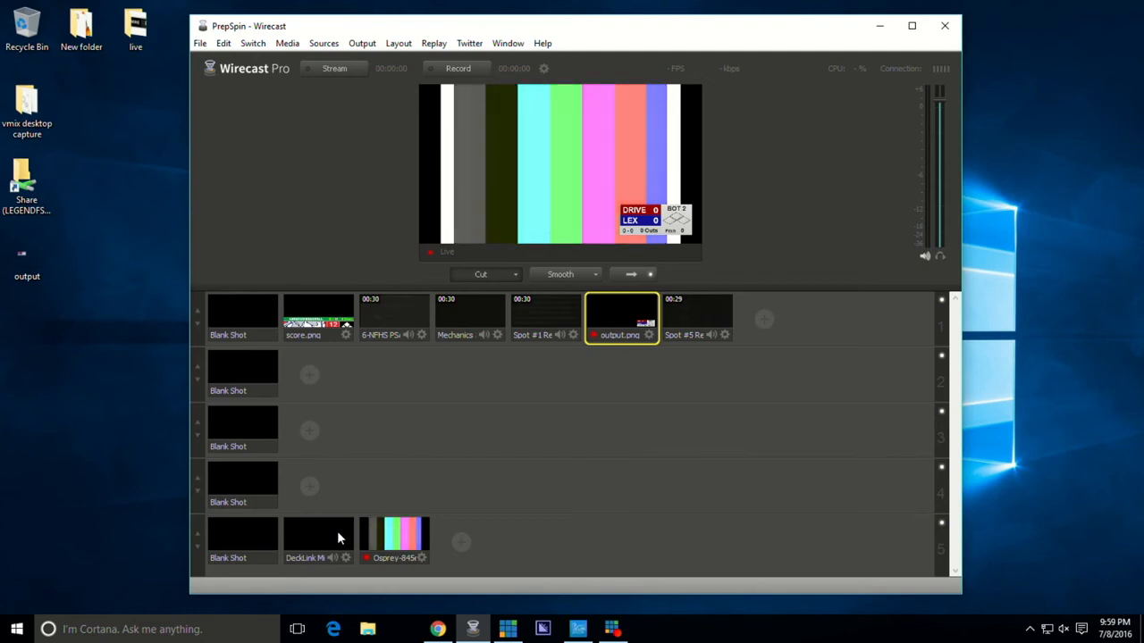
{"action": "left_click", "coordinate": [395, 536]}
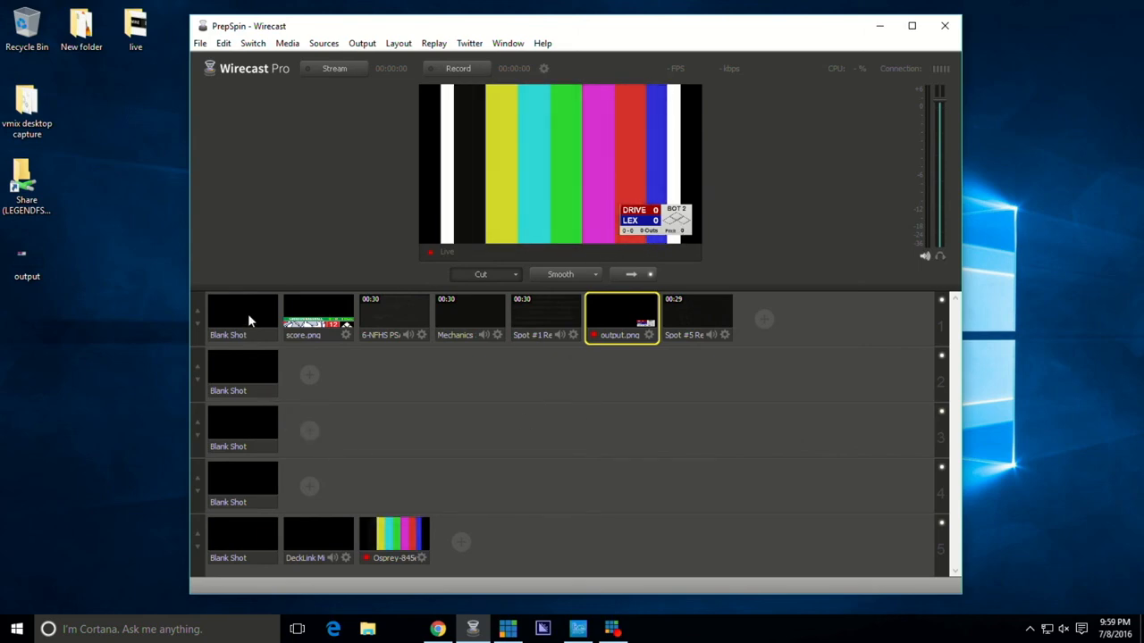
{"action": "left_click", "coordinate": [241, 317]}
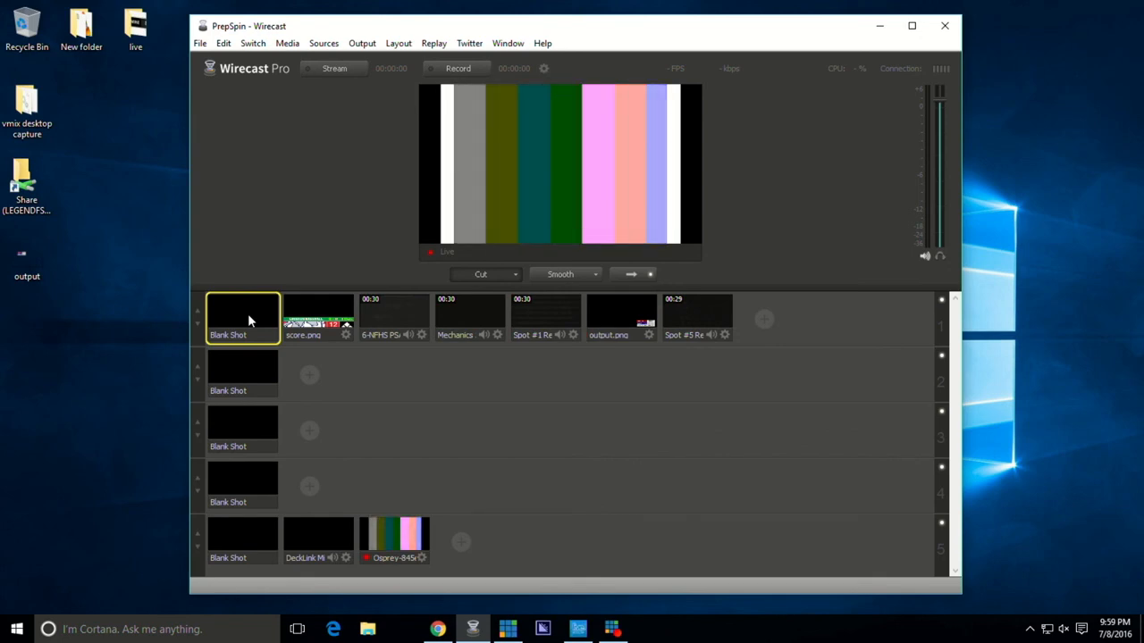
{"action": "left_click", "coordinate": [620, 318]}
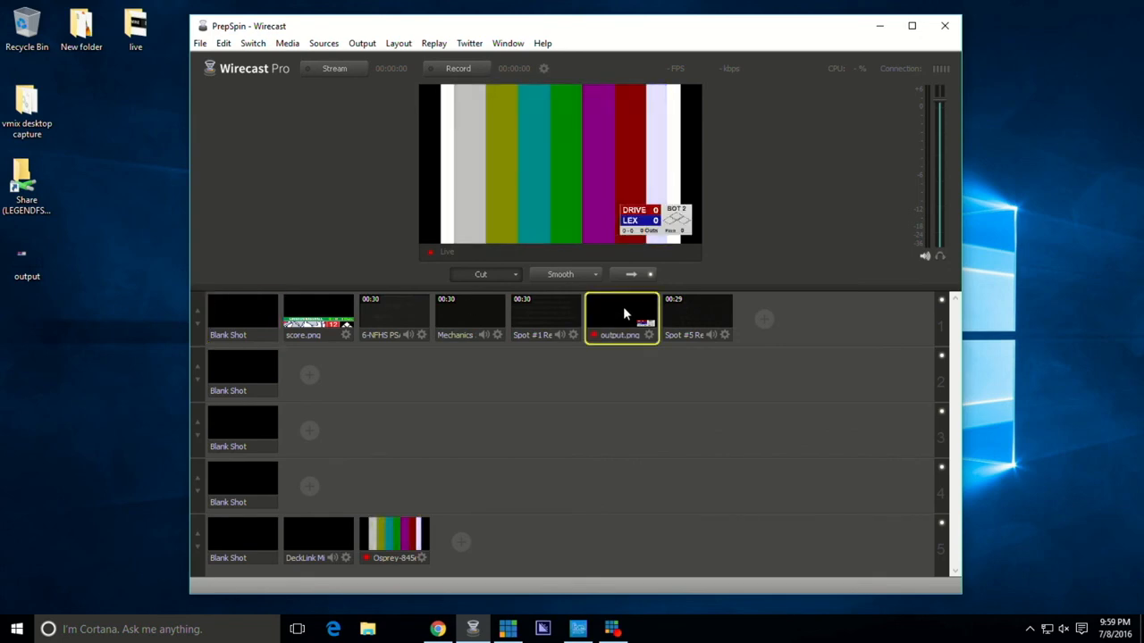